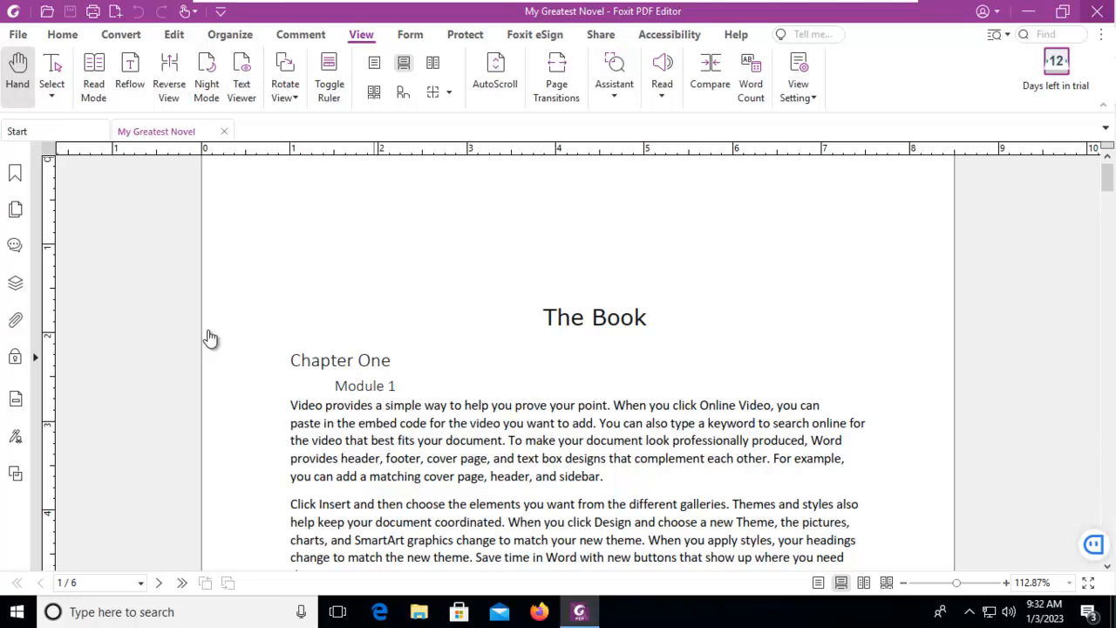
{"action": "mouse_move", "coordinate": [36, 362]}
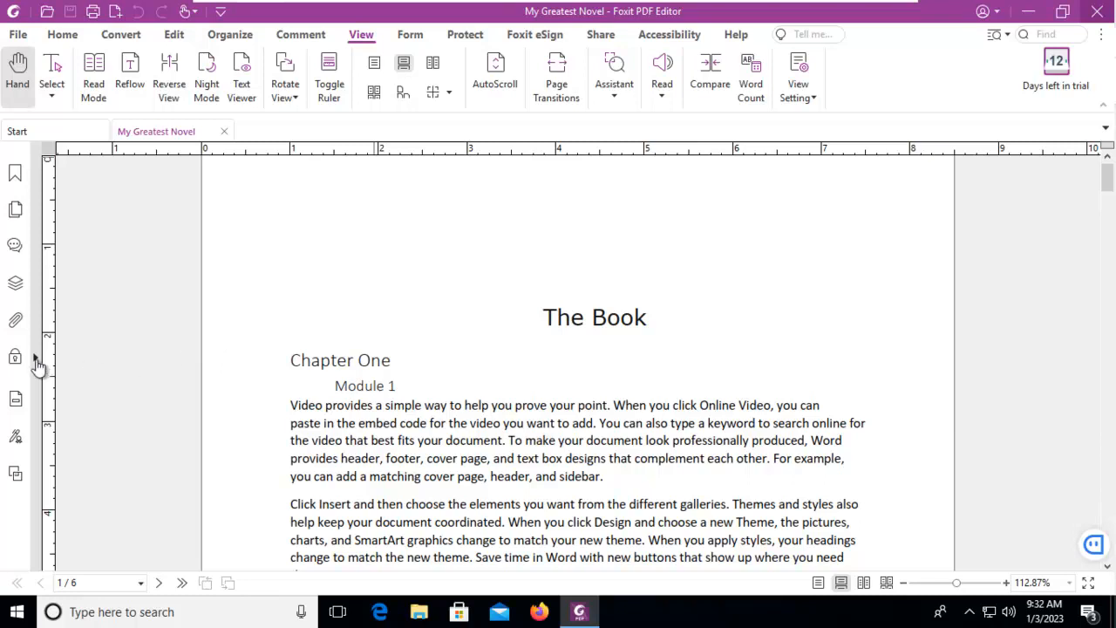
{"action": "mouse_move", "coordinate": [35, 361]}
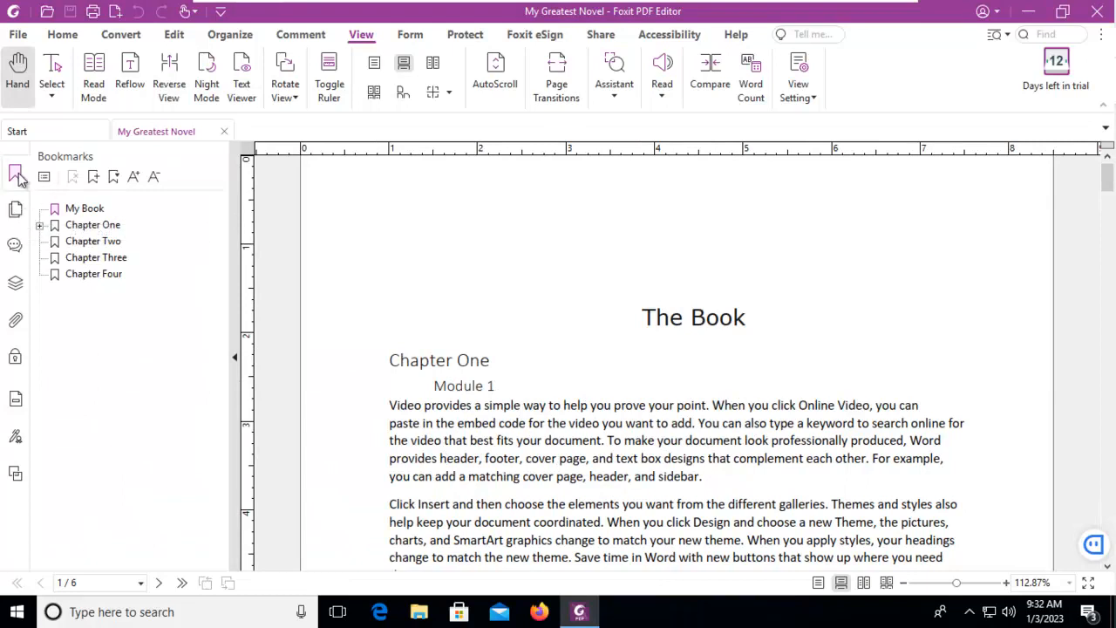
{"action": "mouse_move", "coordinate": [16, 208]}
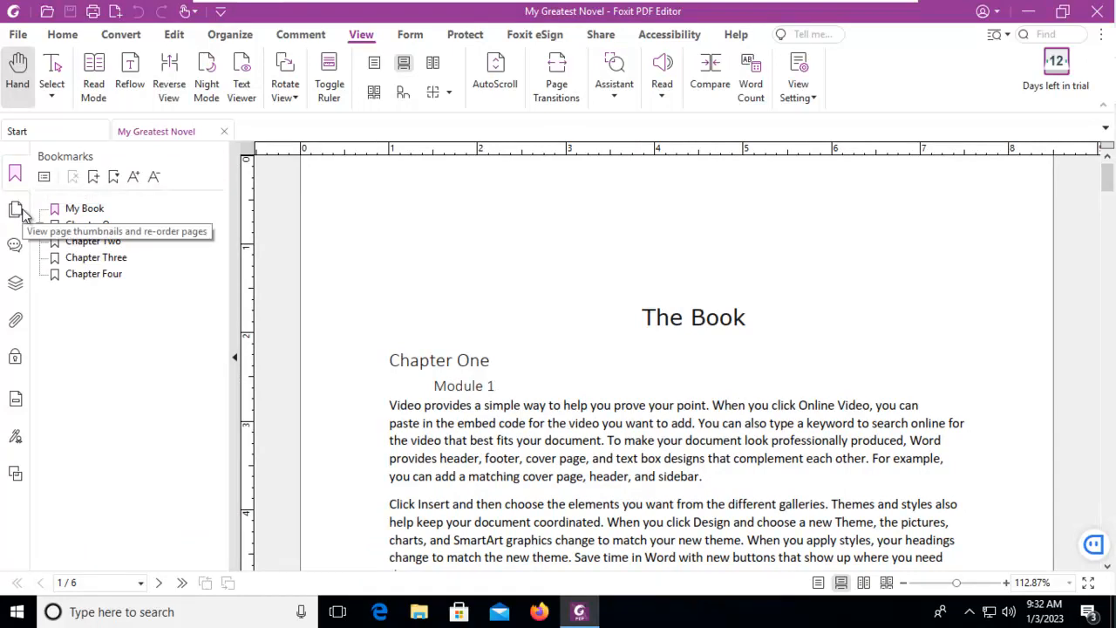
Cycle the side pane through Pages, Comments, Attachments, Security, Digital Signatures and Cross References
{"action": "left_click", "coordinate": [15, 209]}
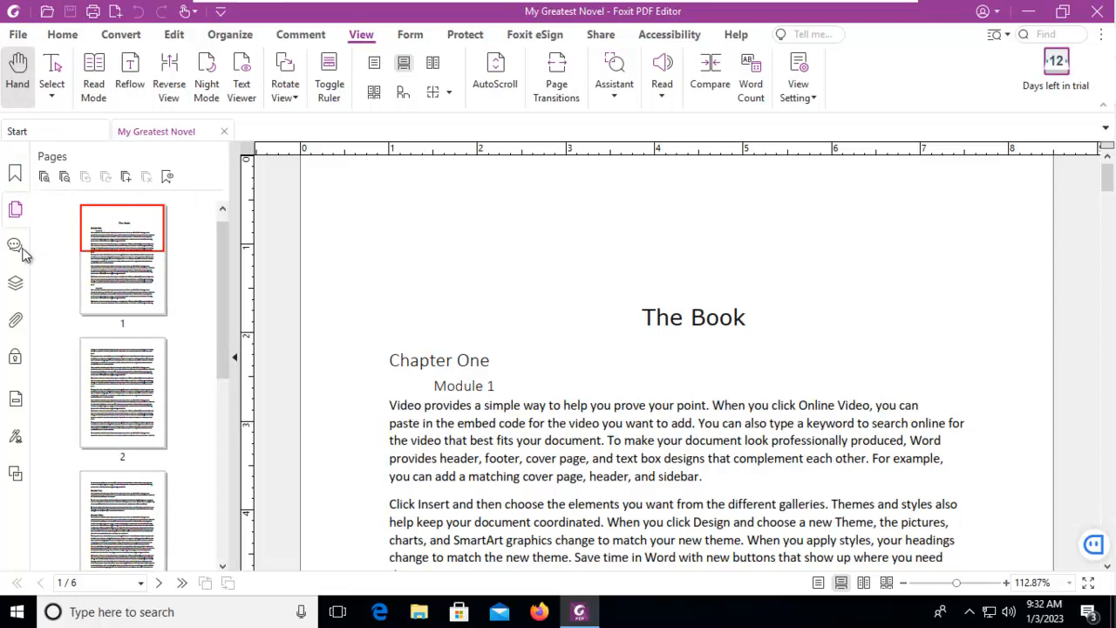
{"action": "left_click", "coordinate": [15, 245]}
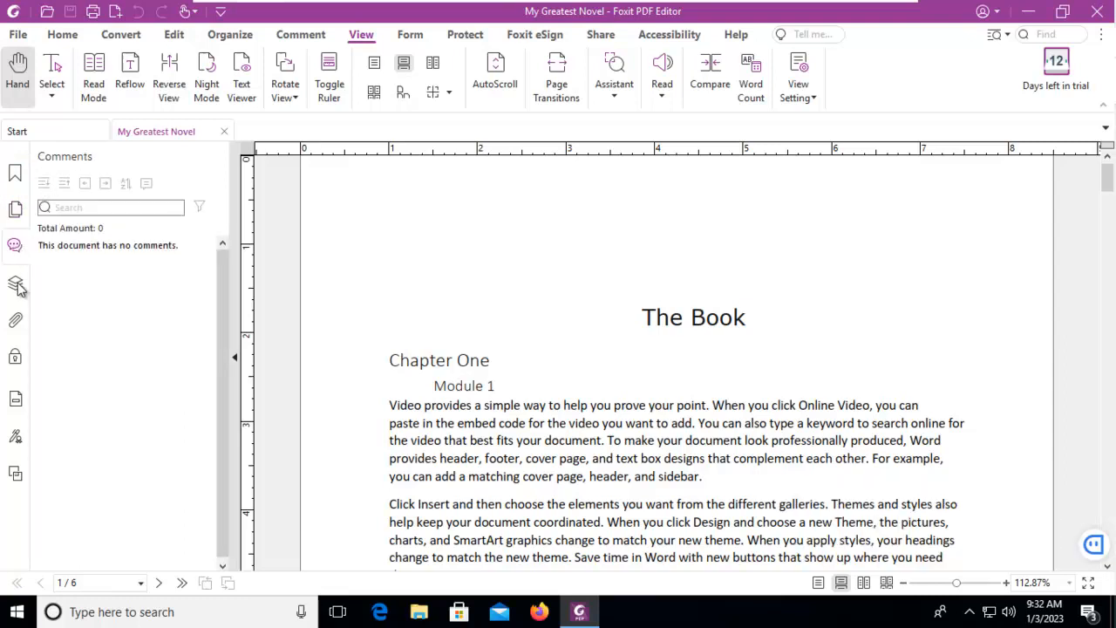
{"action": "left_click", "coordinate": [16, 319]}
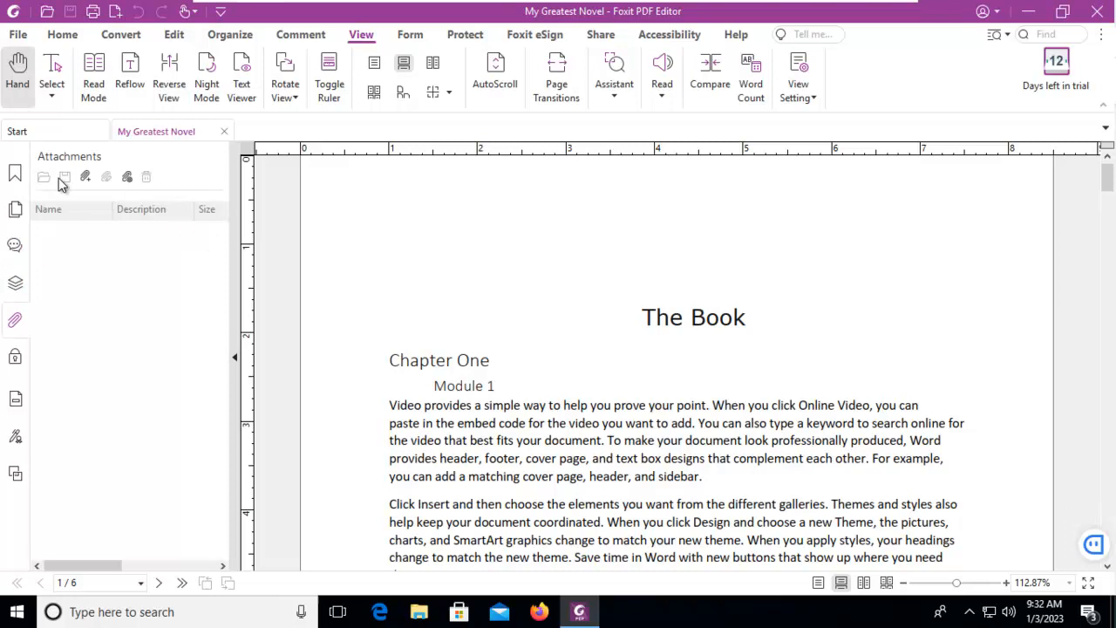
{"action": "left_click", "coordinate": [15, 355]}
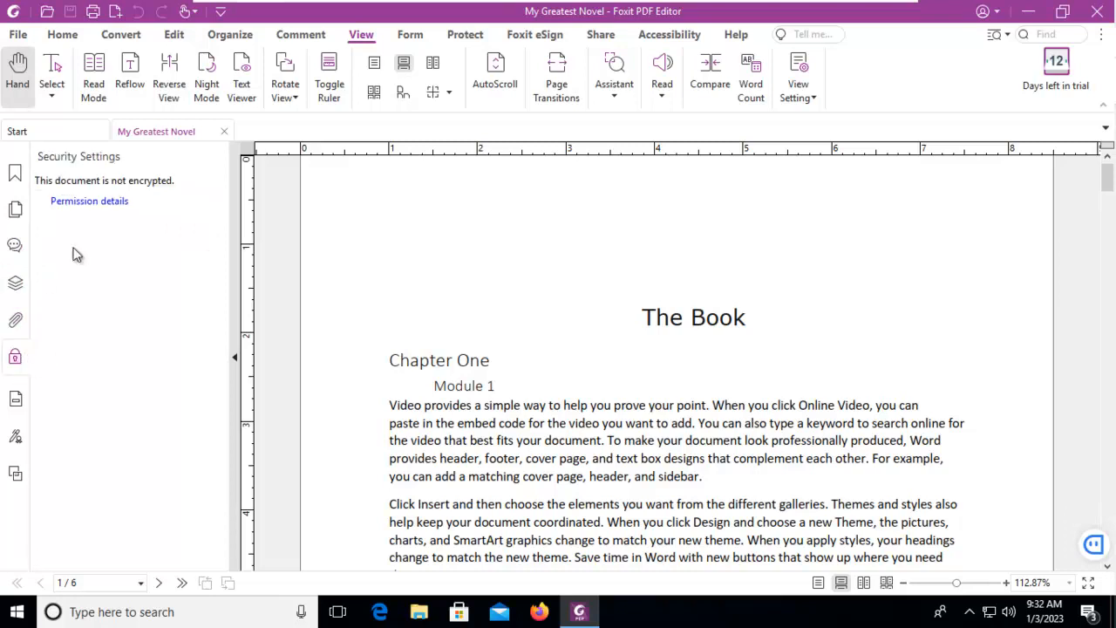
{"action": "mouse_move", "coordinate": [592, 362]}
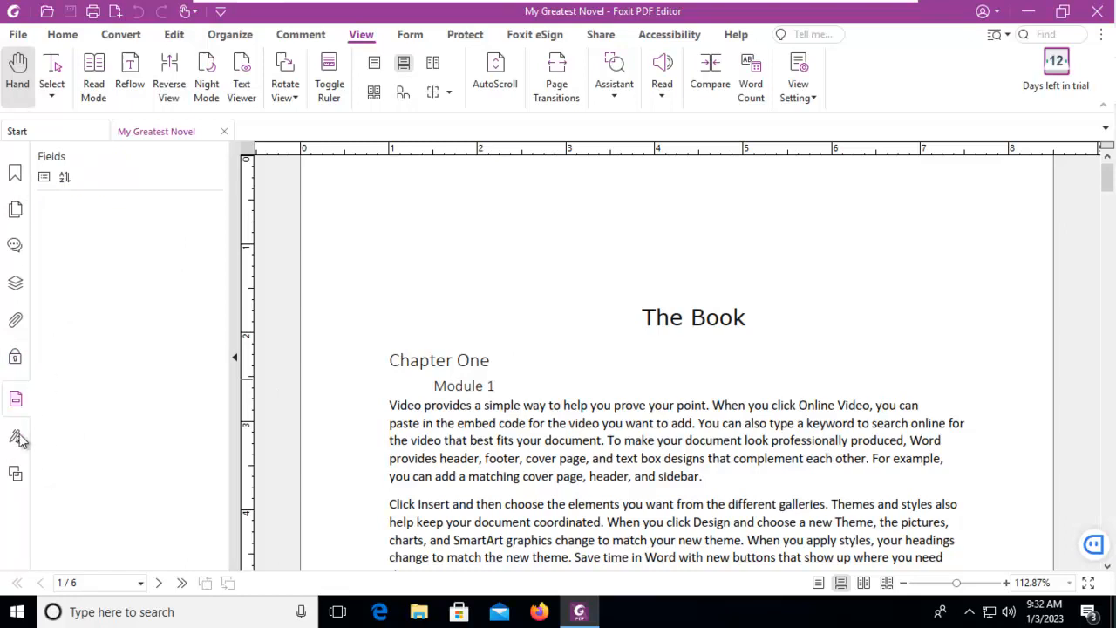
{"action": "left_click", "coordinate": [15, 435]}
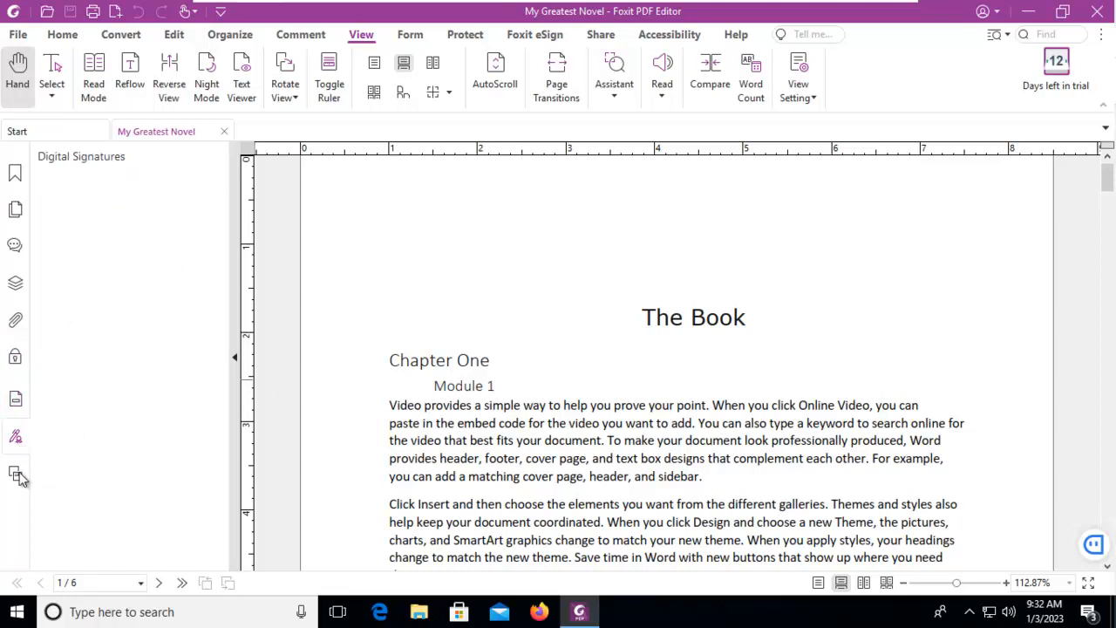
{"action": "left_click", "coordinate": [15, 473]}
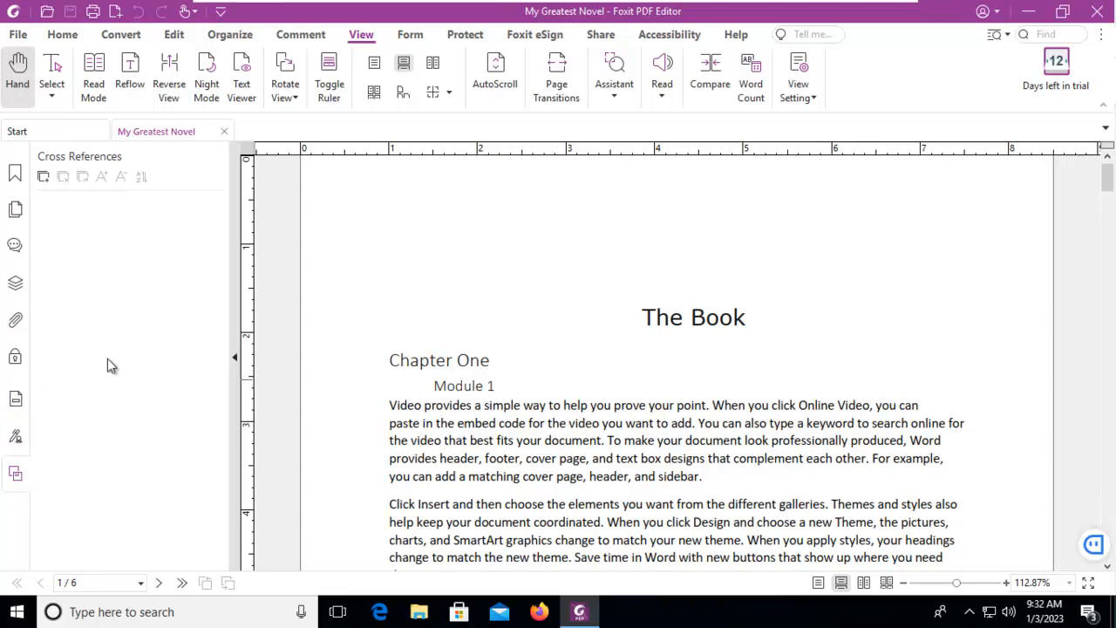
{"action": "mouse_move", "coordinate": [136, 337]}
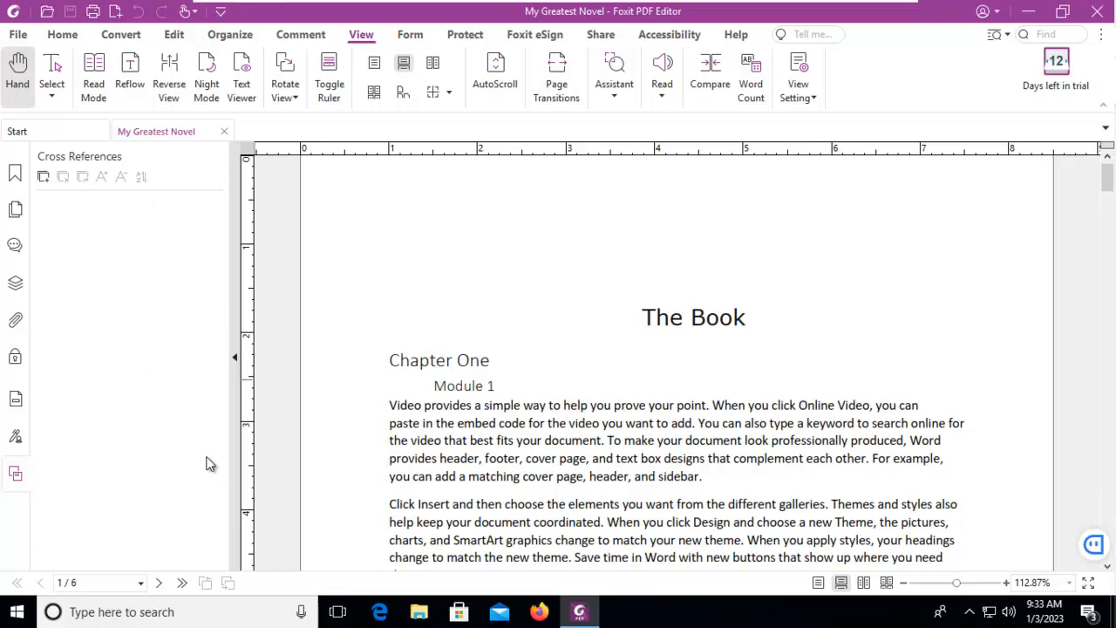
{"action": "mouse_move", "coordinate": [249, 426]}
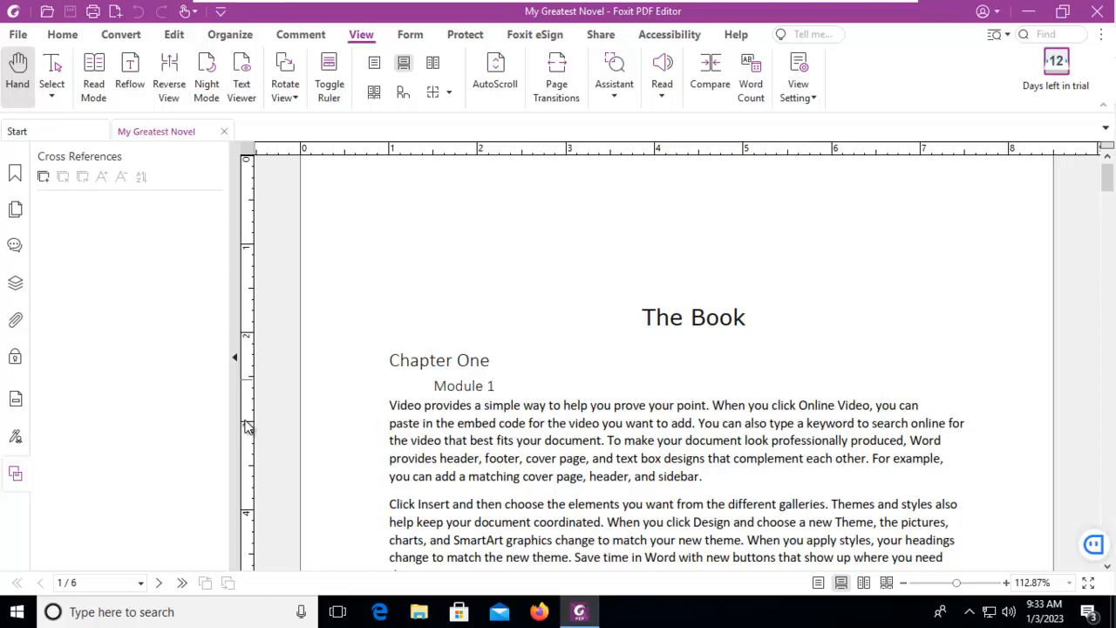
{"action": "mouse_move", "coordinate": [365, 70]}
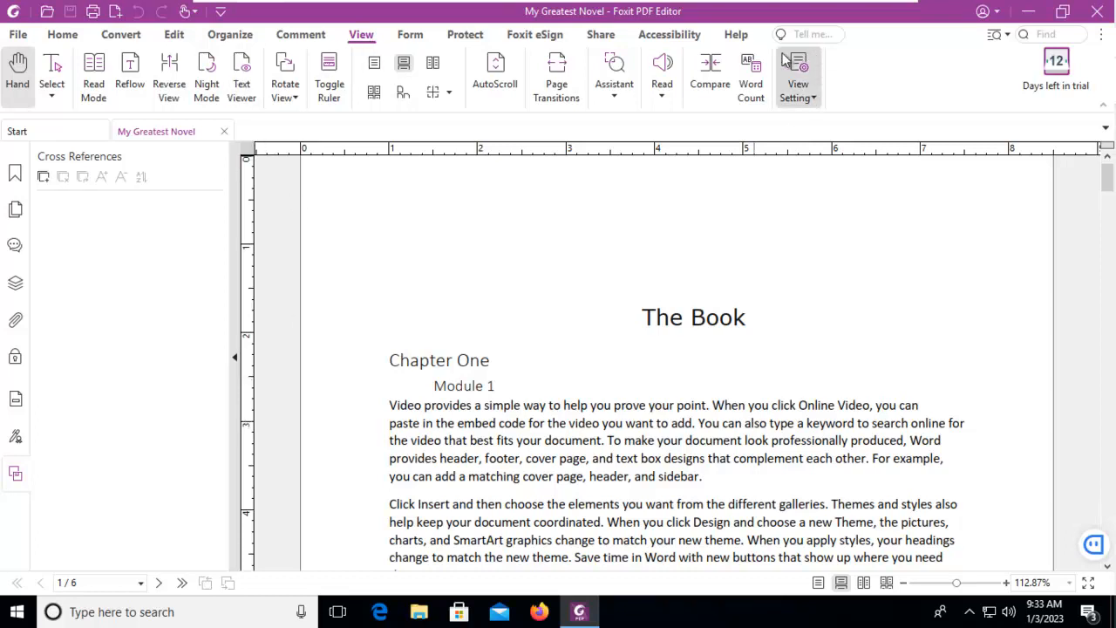
{"action": "mouse_move", "coordinate": [816, 112]}
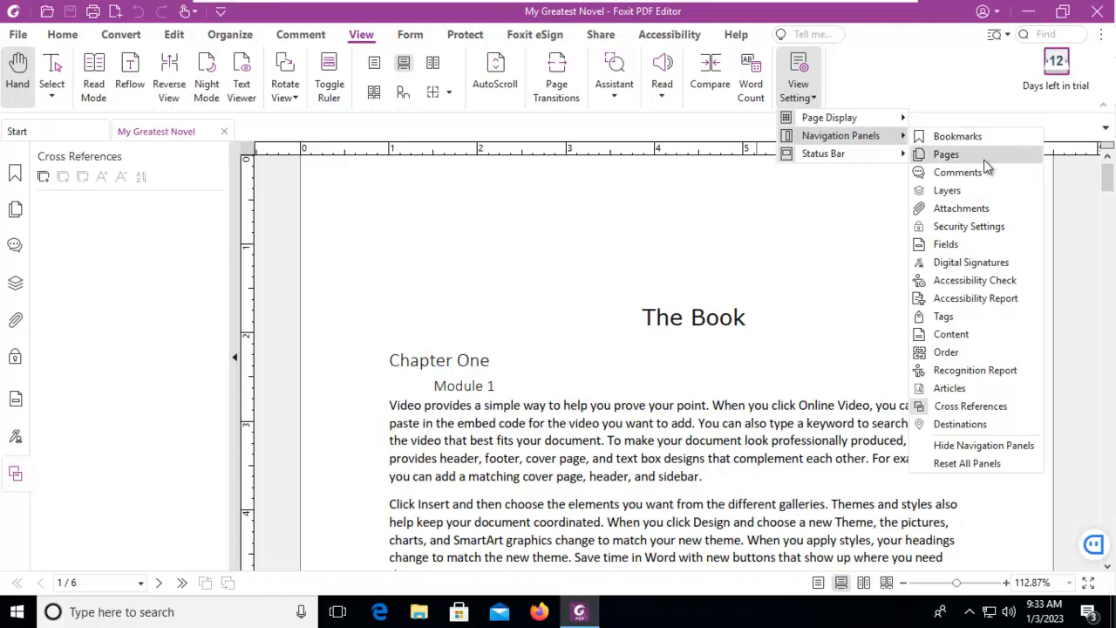
Add the Tags panel to the navigation pane
{"action": "left_click", "coordinate": [943, 317]}
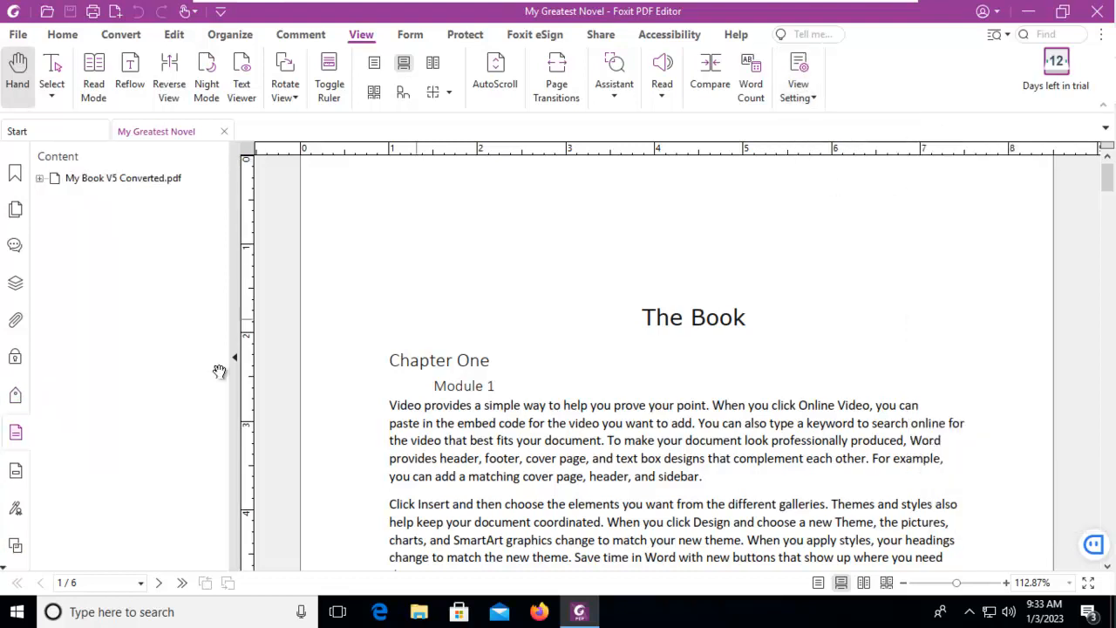
{"action": "mouse_move", "coordinate": [50, 409]}
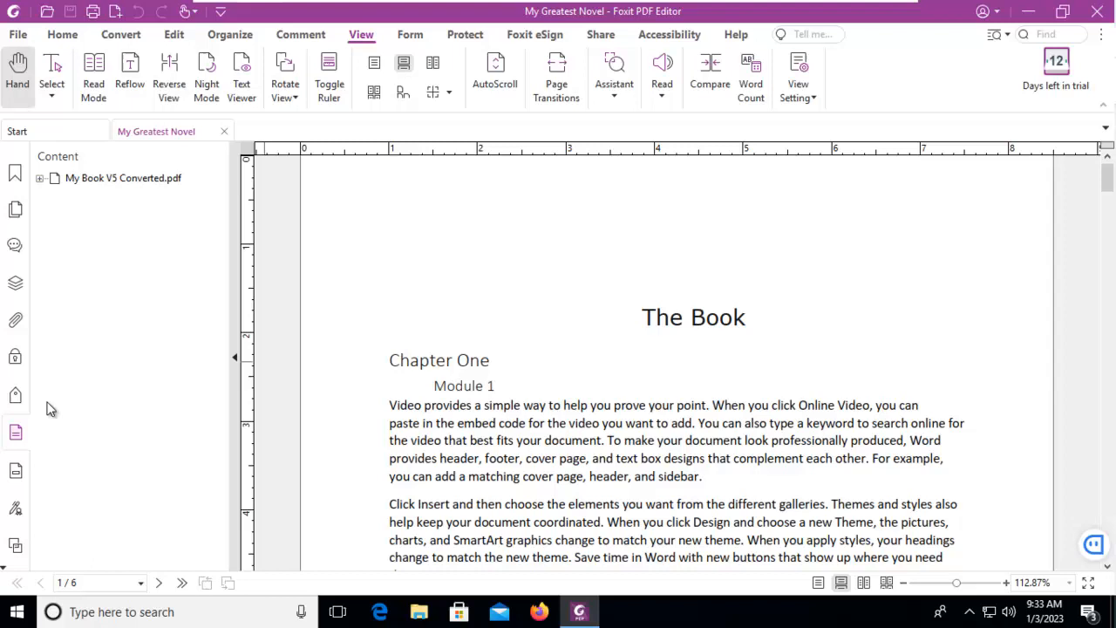
{"action": "mouse_move", "coordinate": [11, 532]}
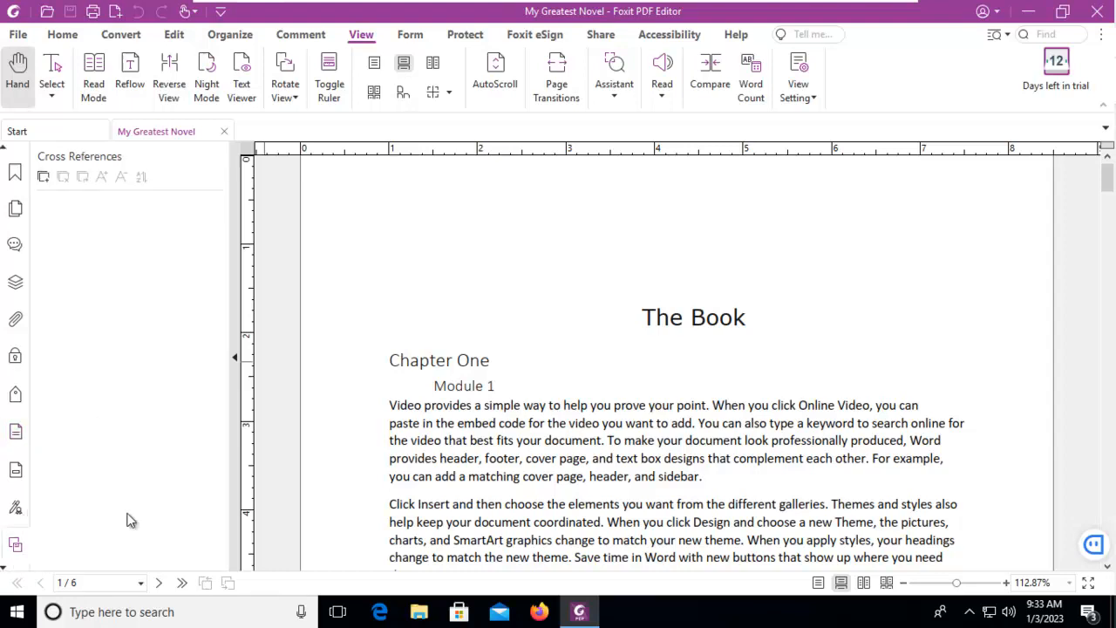
{"action": "mouse_move", "coordinate": [71, 409]}
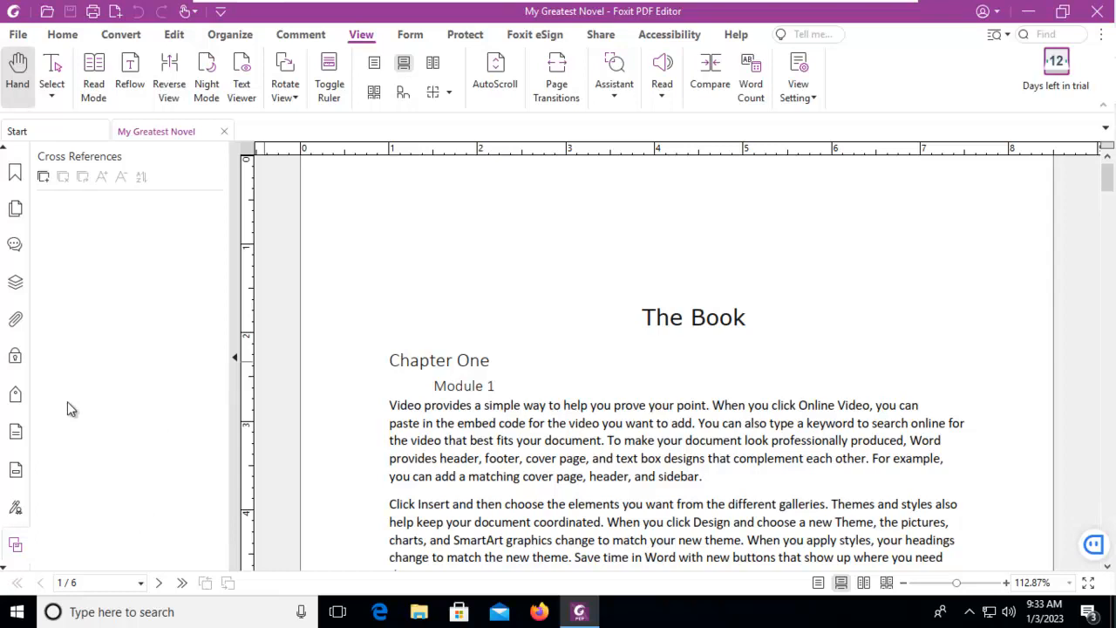
Reset all navigation panels from the sidebar's right-click menu
{"action": "left_click", "coordinate": [15, 427]}
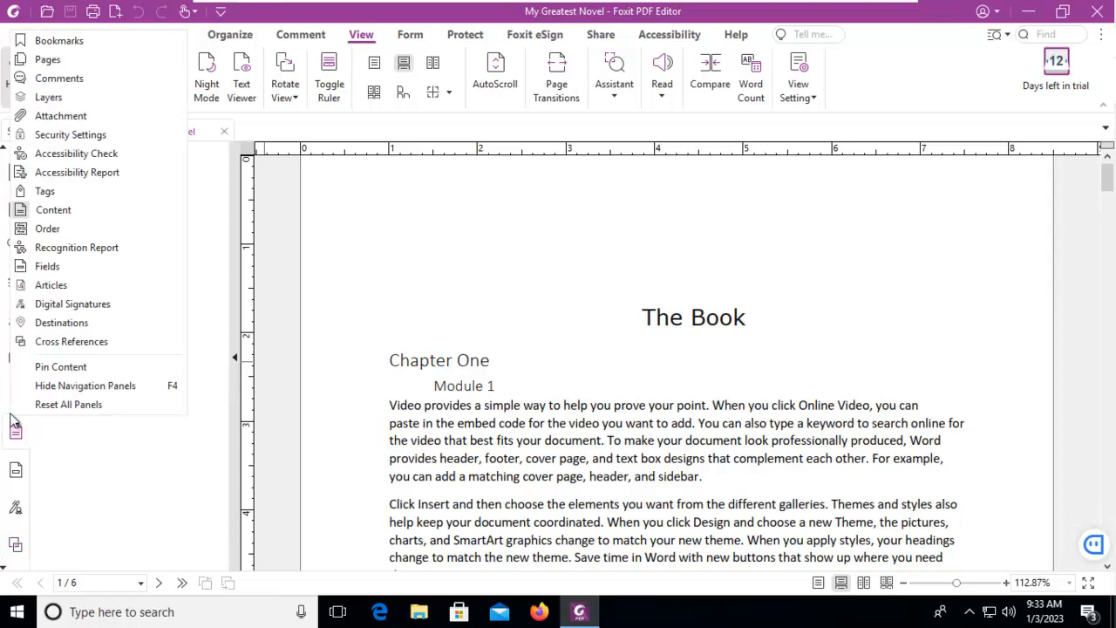
{"action": "mouse_move", "coordinate": [53, 209]}
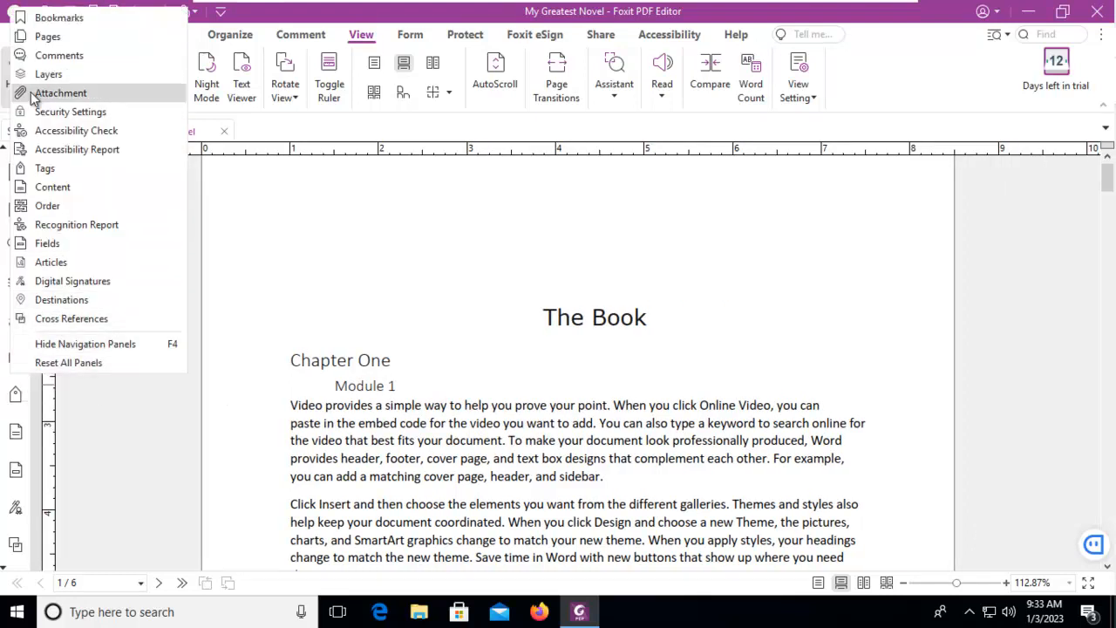
{"action": "mouse_move", "coordinate": [84, 344]}
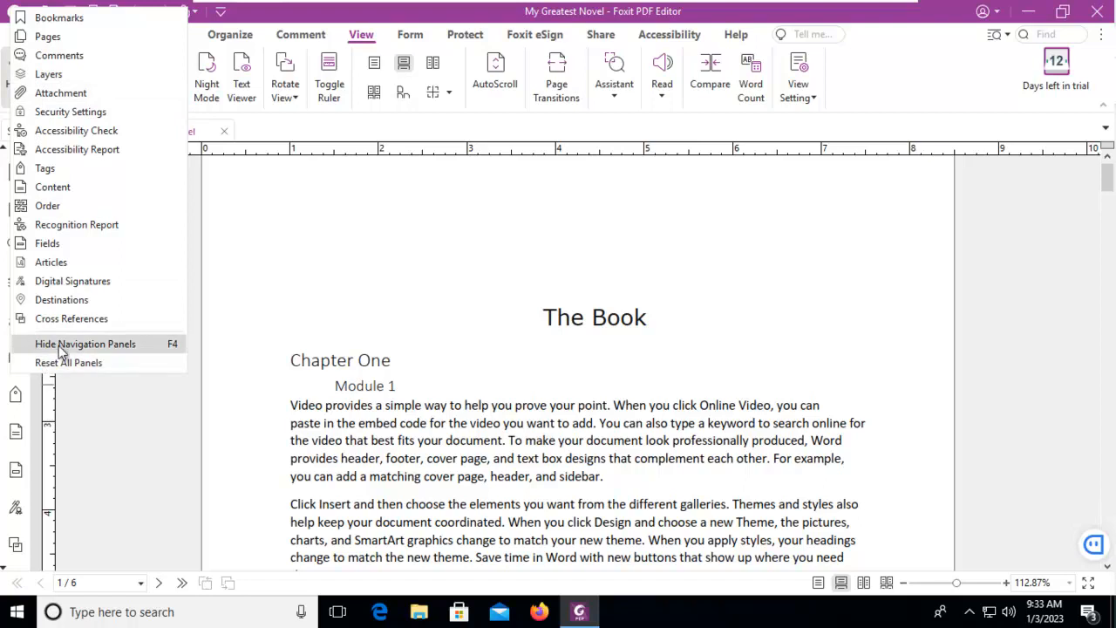
{"action": "left_click", "coordinate": [86, 343]}
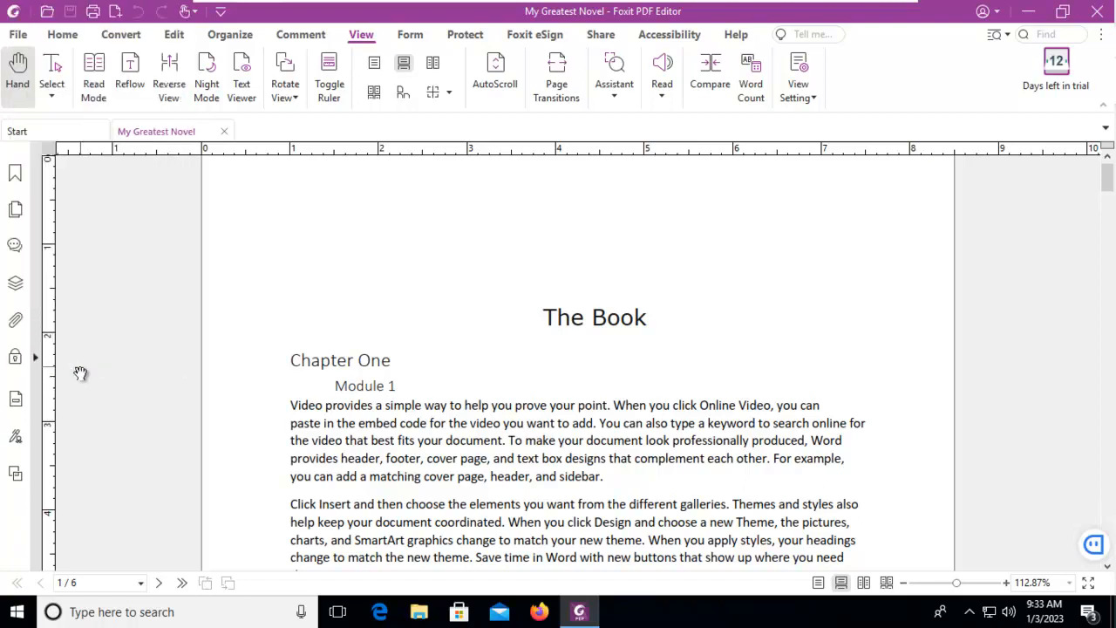
{"action": "mouse_move", "coordinate": [11, 229]}
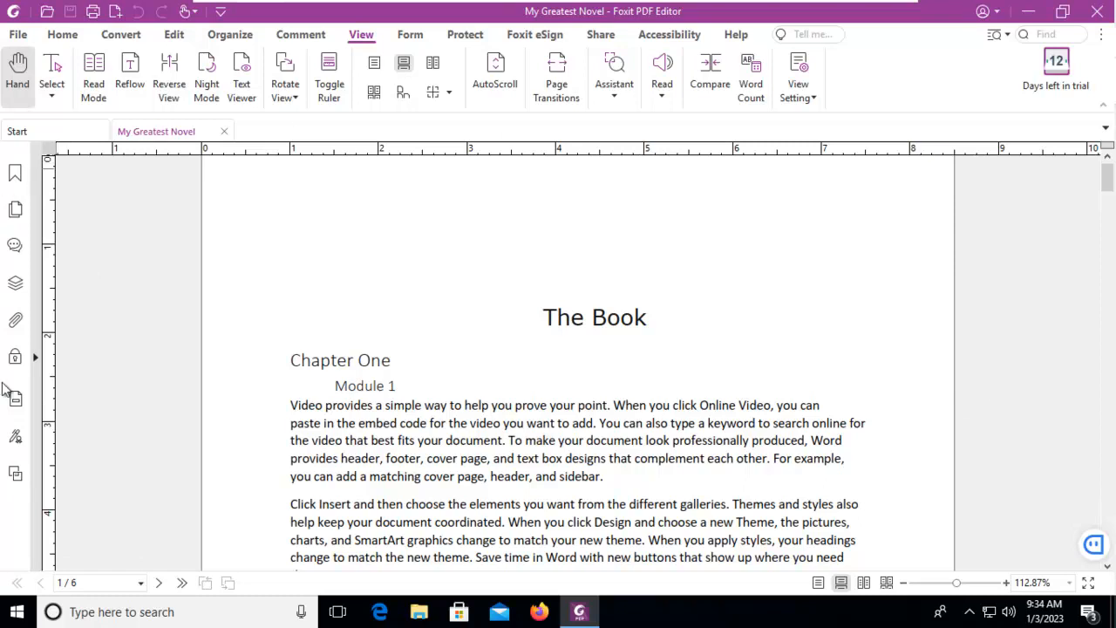
{"action": "mouse_move", "coordinate": [912, 295]}
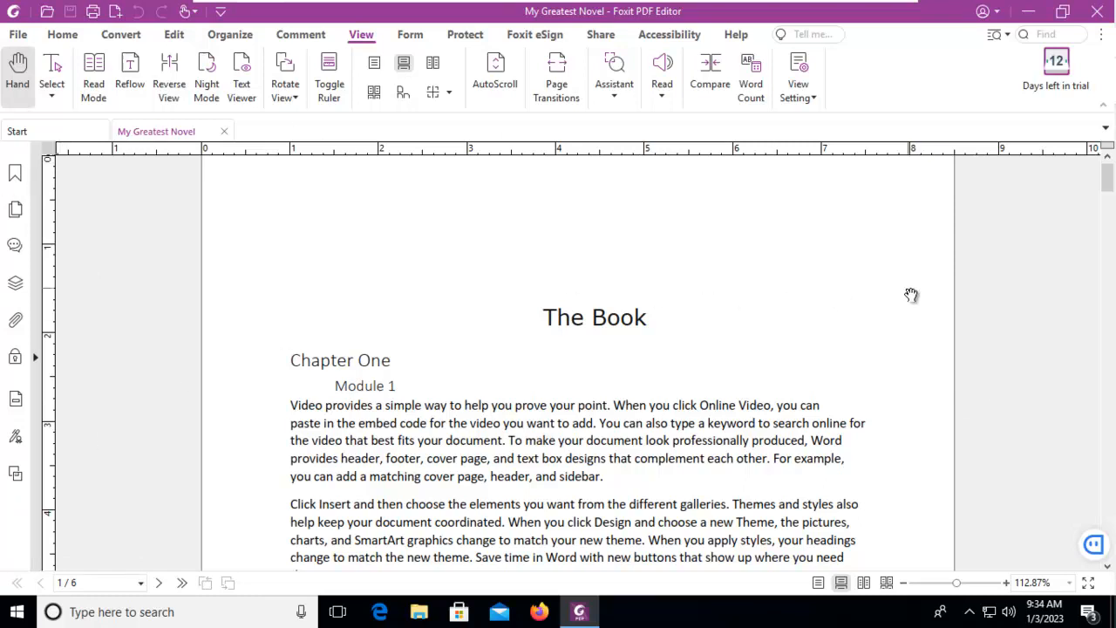